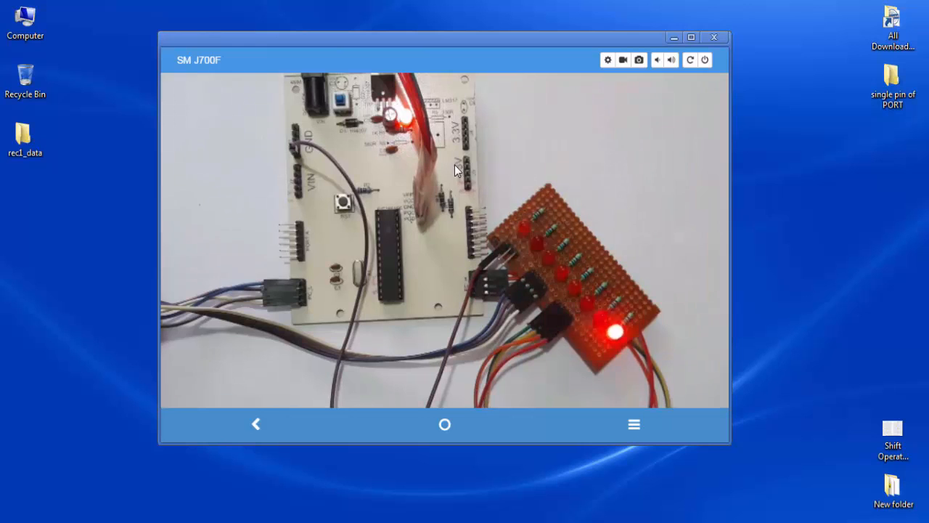
{"action": "mouse_move", "coordinate": [631, 381]}
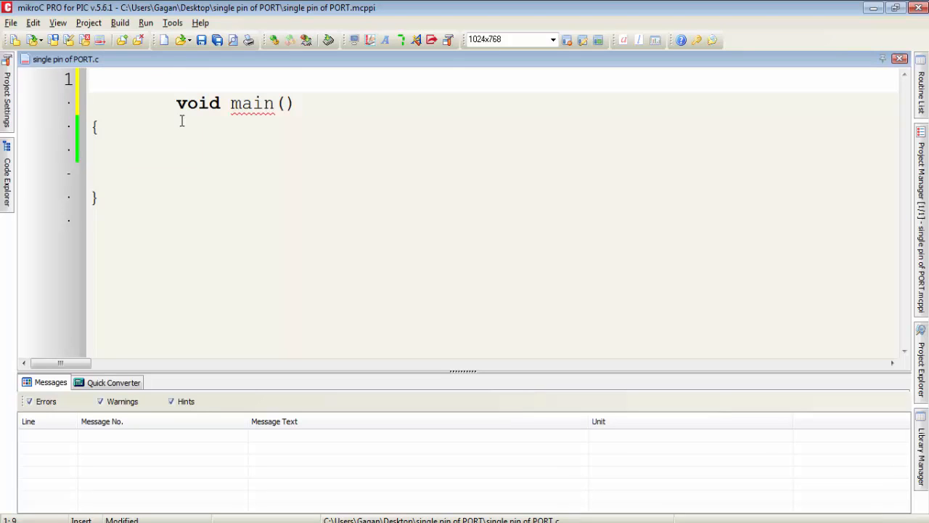
Type 'sbit LED1 at RC0_bit;' on line 1 and add a blank line below.
{"action": "left_click", "coordinate": [176, 80]}
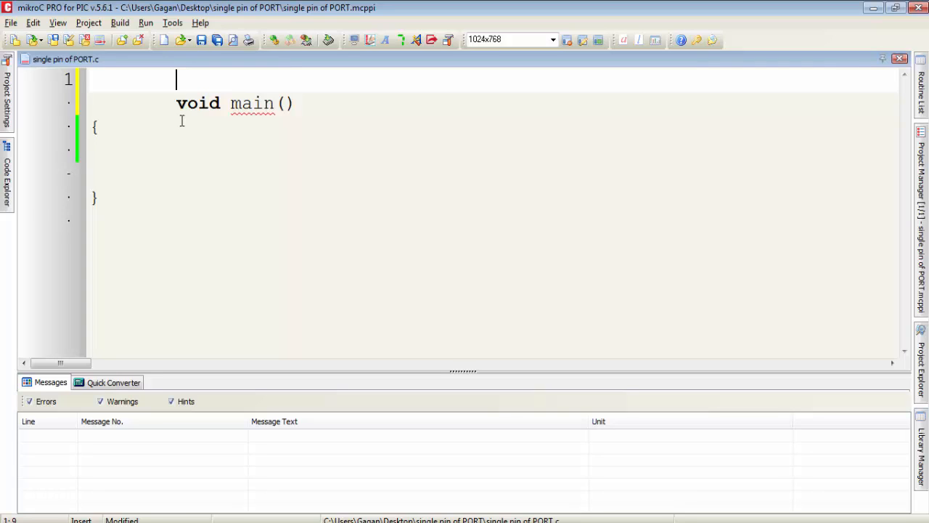
{"action": "type", "text": "sbit"}
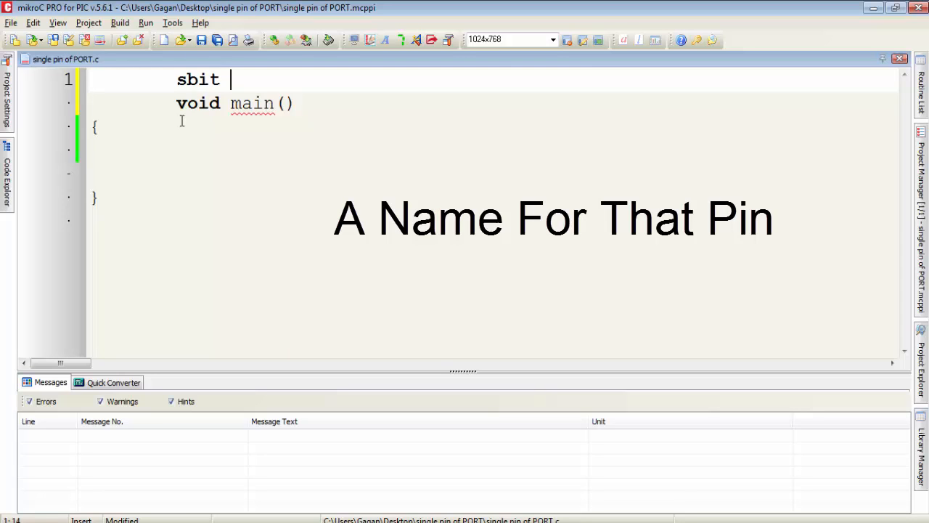
{"action": "type", "text": "LED1 at"}
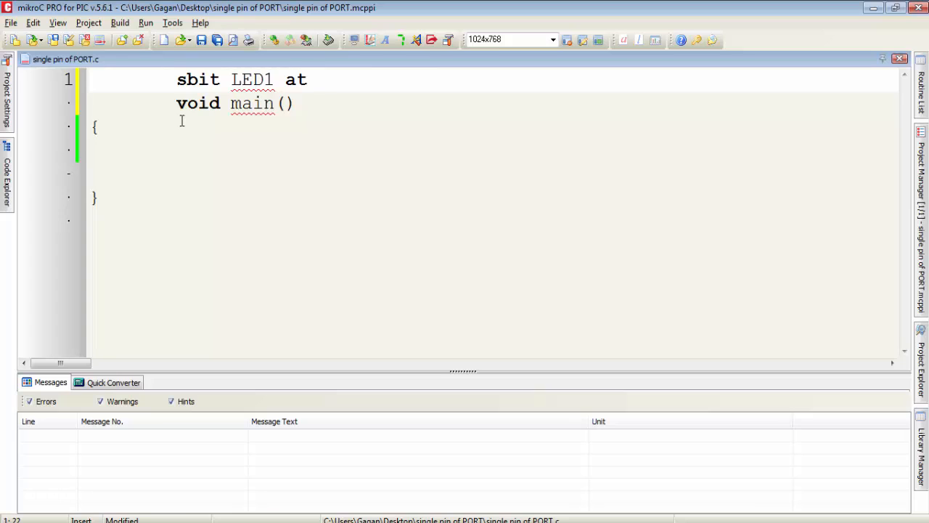
{"action": "type", "text": "RC0_bit;"}
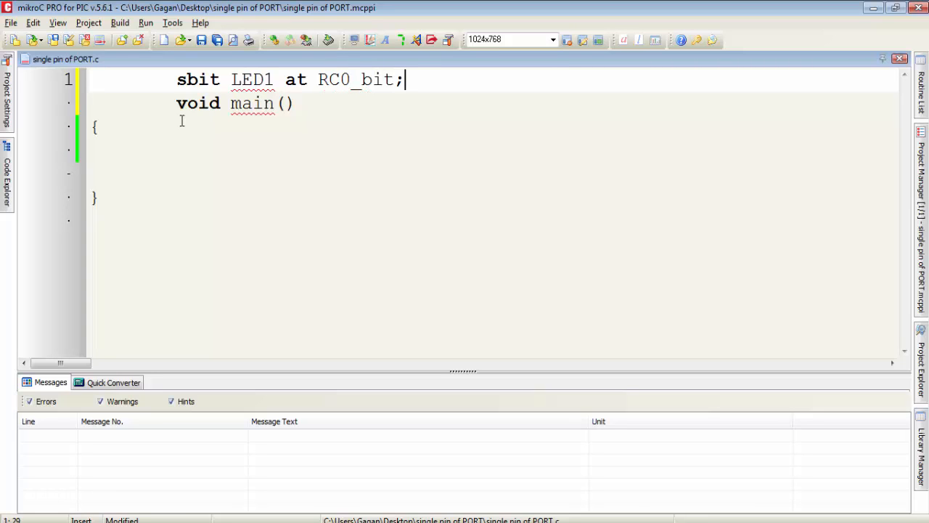
{"action": "key", "text": "Return"}
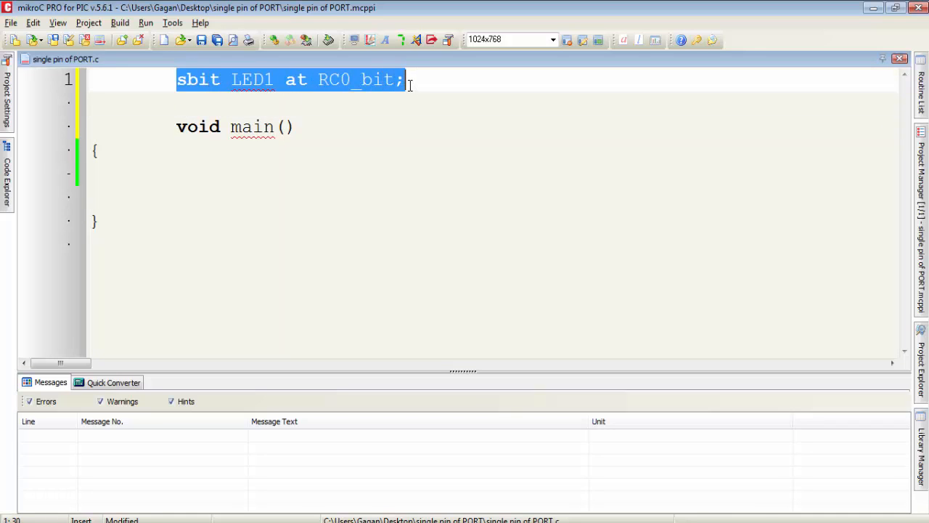
Add sbit declarations LED2 through LED8 on pins RC1_bit to RC7_bit.
{"action": "double_click", "coordinate": [354, 80]}
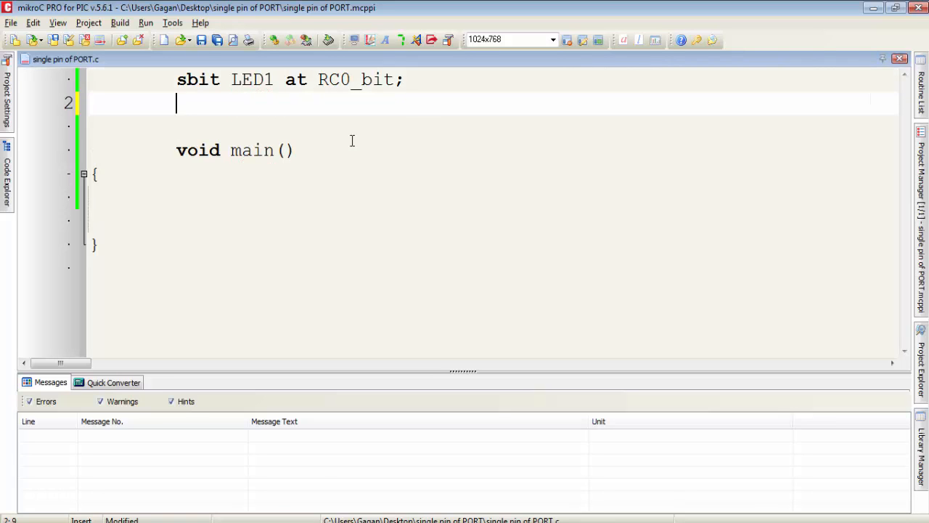
{"action": "type", "text": "sbit LED2"}
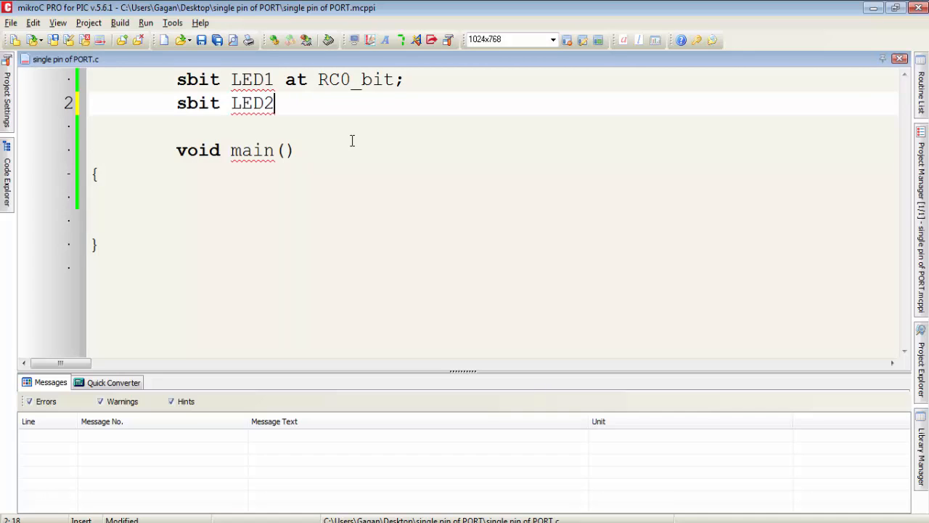
{"action": "type", "text": "at RC1_bit;"}
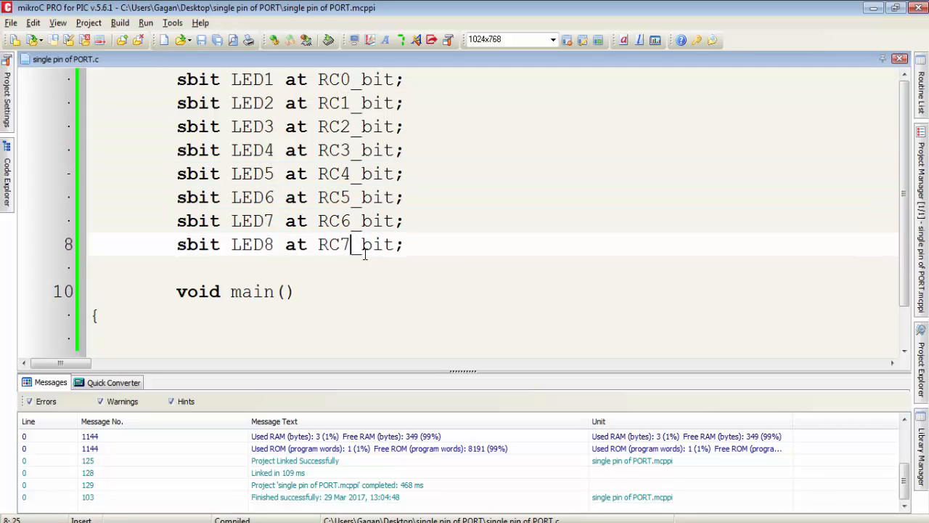
{"action": "double_click", "coordinate": [338, 79]}
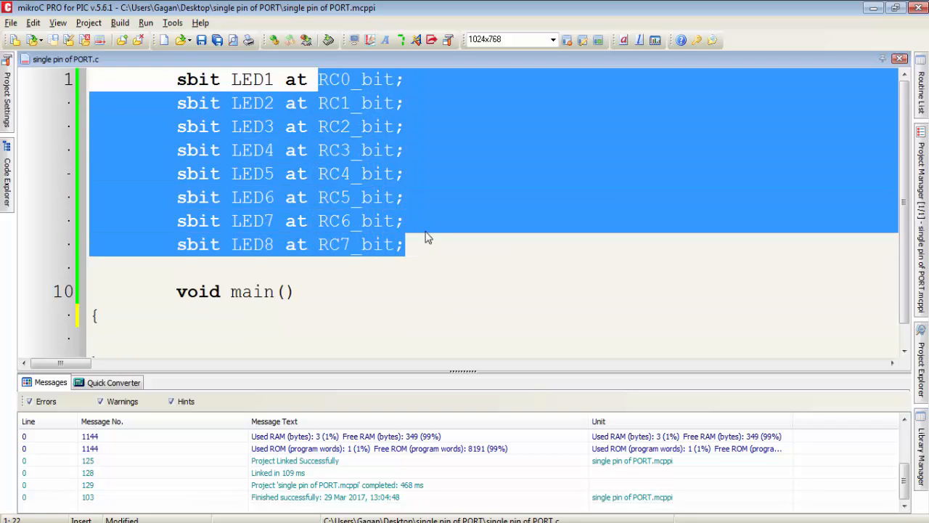
Declare 'sbit LED1_dir at TRISC0_bit;' below the pin declarations.
{"action": "left_click", "coordinate": [546, 260]}
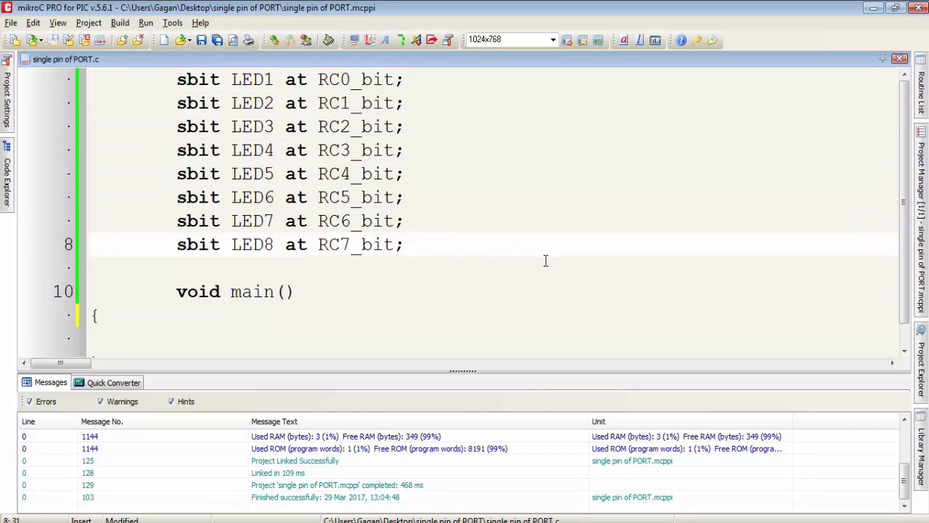
{"action": "left_click", "coordinate": [414, 244]}
{"action": "type", "text": "sbit L"}
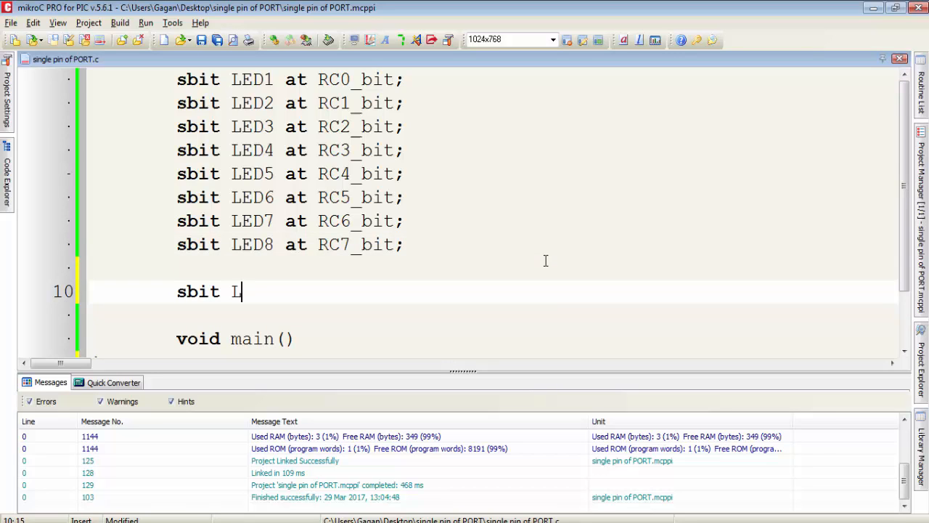
{"action": "type", "text": "ED1 dir"}
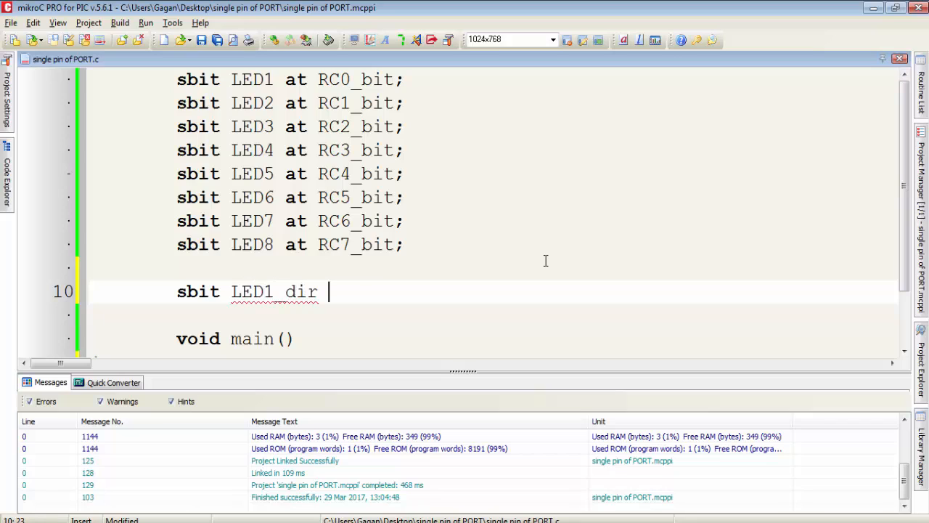
{"action": "type", "text": "at TRIS"}
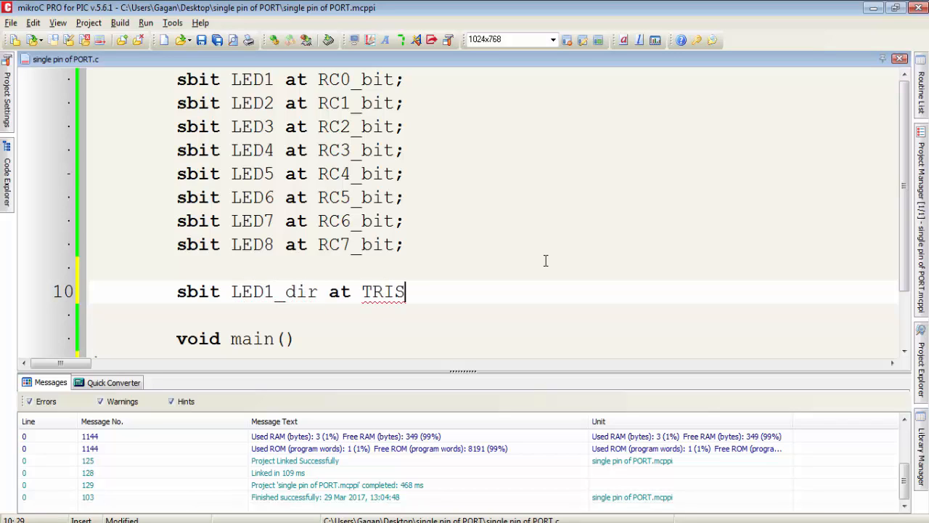
{"action": "type", "text": "C0"}
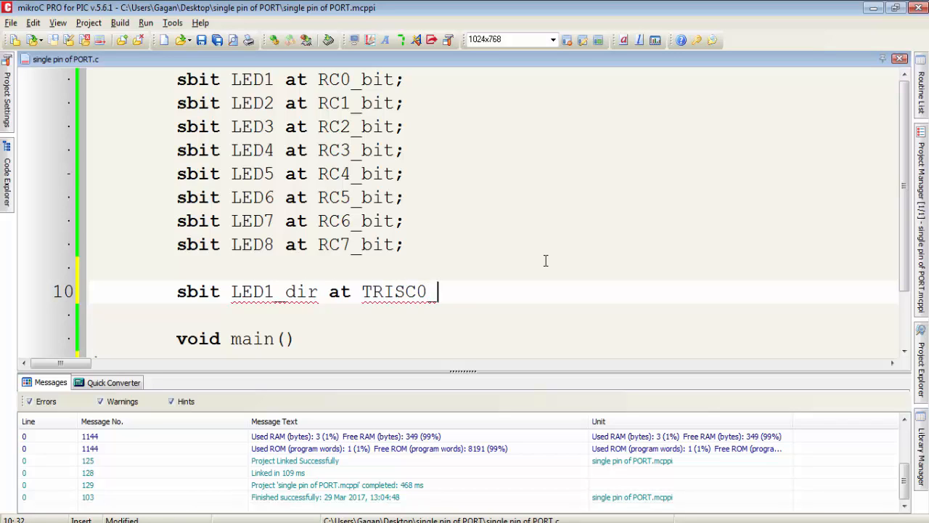
{"action": "type", "text": "_bit;"}
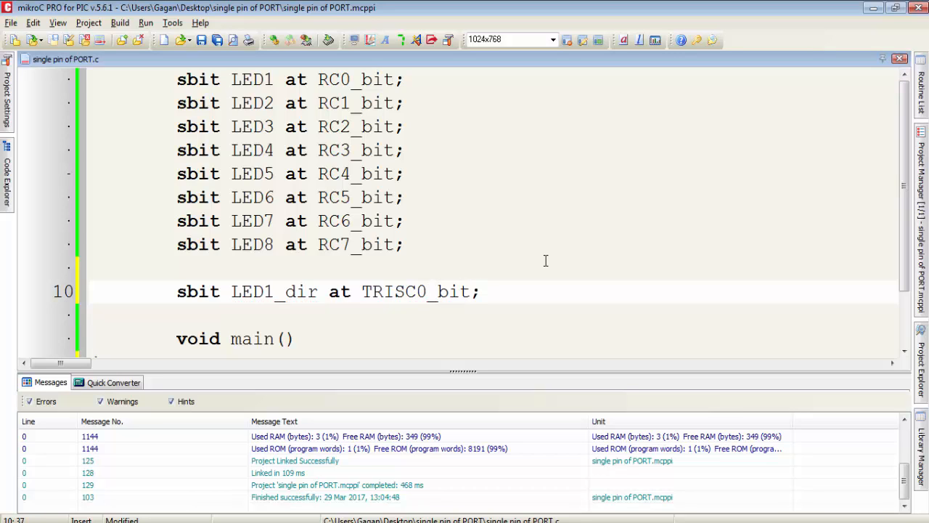
{"action": "mouse_move", "coordinate": [512, 288]}
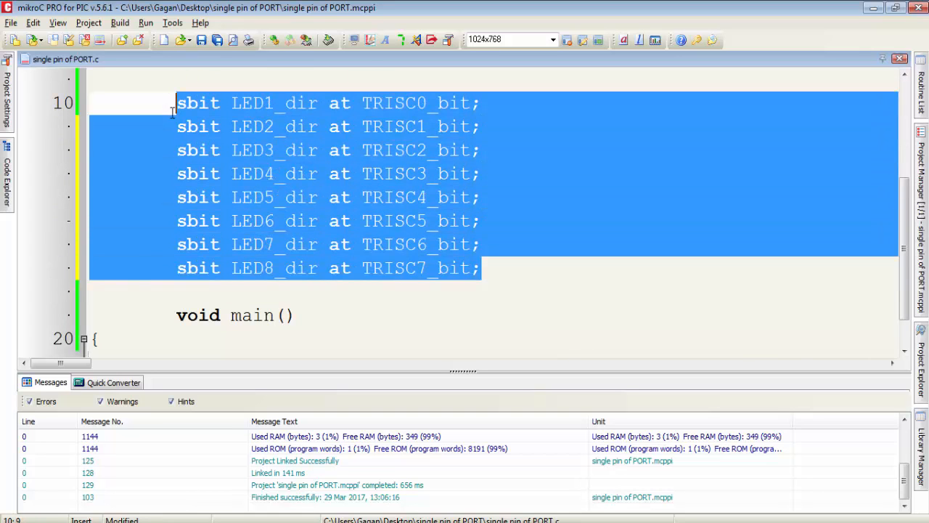
{"action": "mouse_move", "coordinate": [456, 180]}
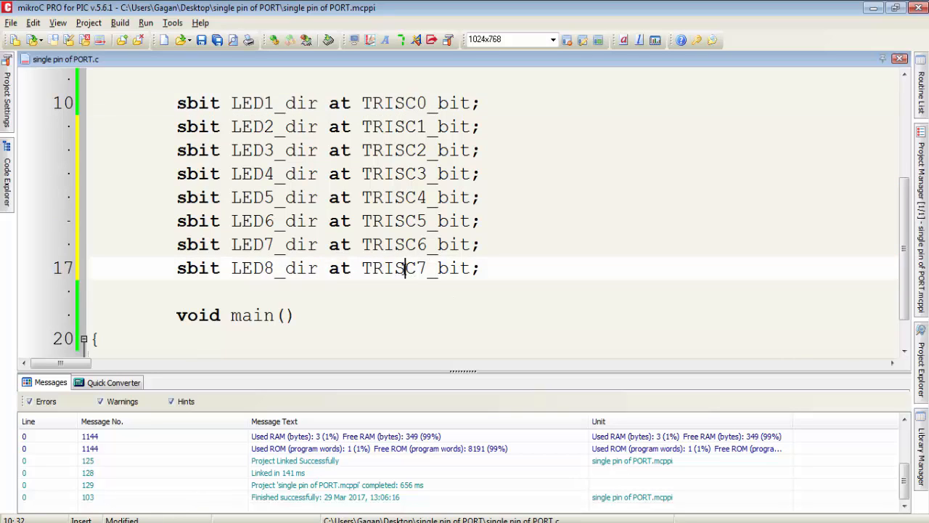
Compare the TRISC7, LED1_dir and RC0 declarations, then scroll down to main.
{"action": "double_click", "coordinate": [414, 268]}
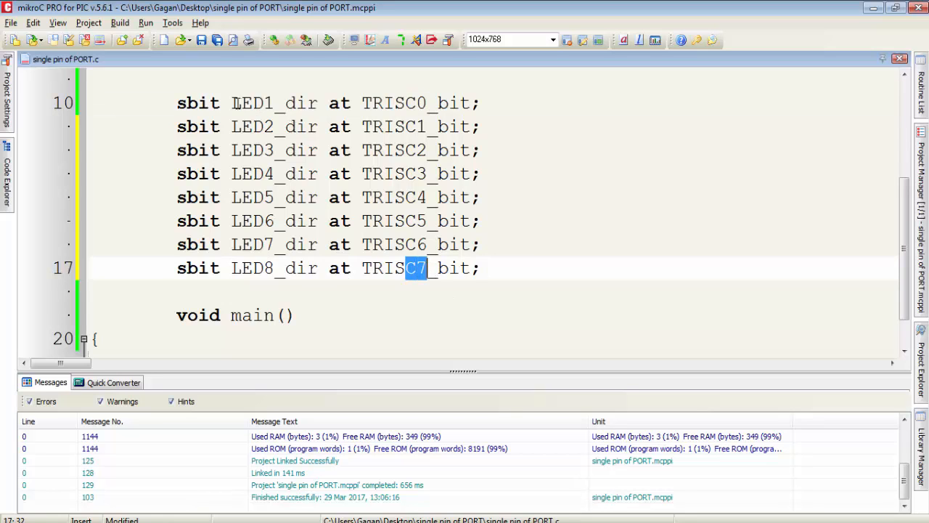
{"action": "double_click", "coordinate": [275, 103]}
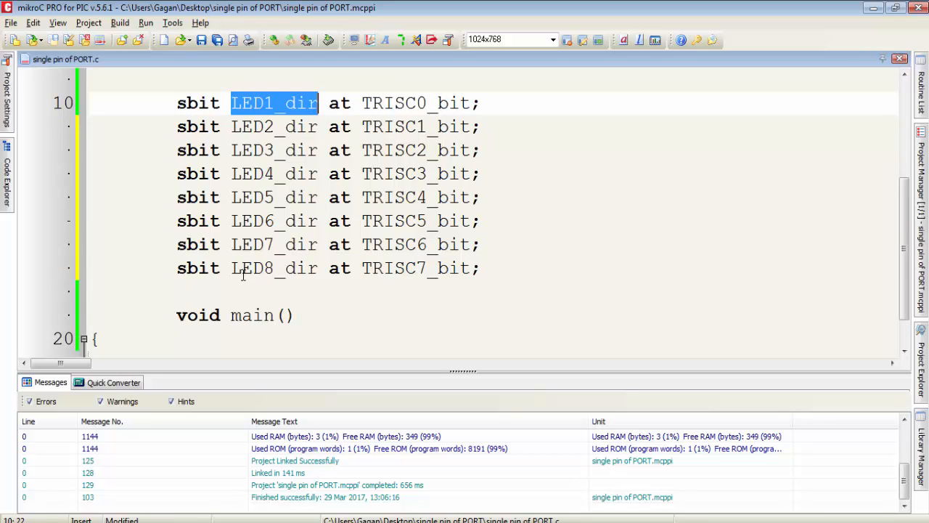
{"action": "scroll", "scroll_direction": "up", "scroll_amount": 3}
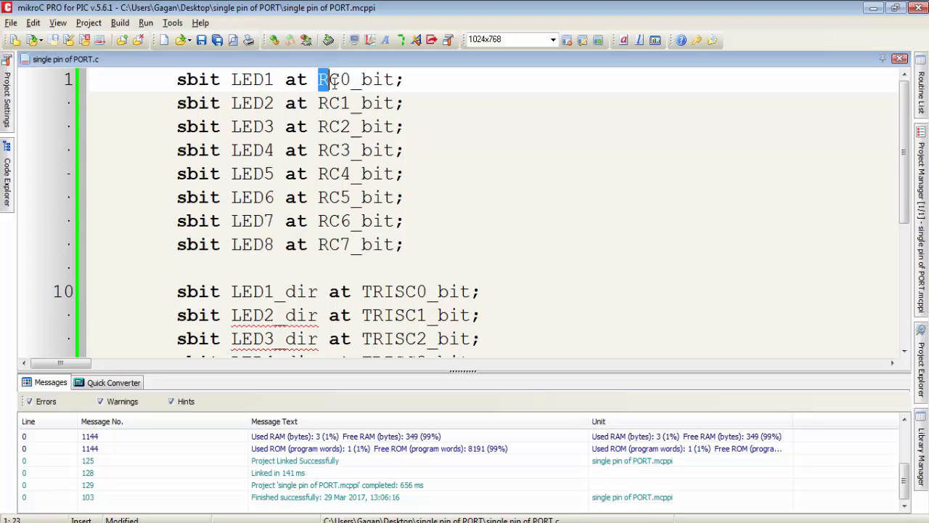
{"action": "double_click", "coordinate": [334, 79]}
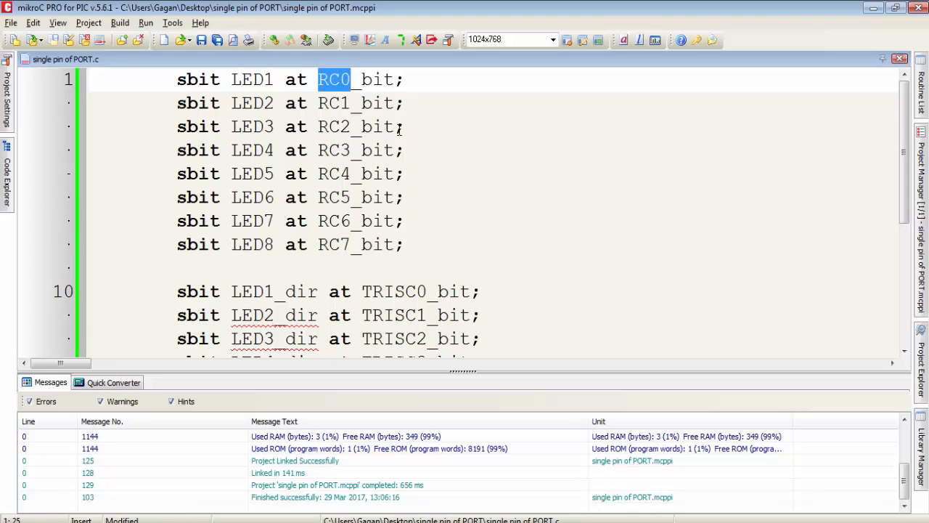
{"action": "scroll", "scroll_direction": "down", "scroll_amount": 3}
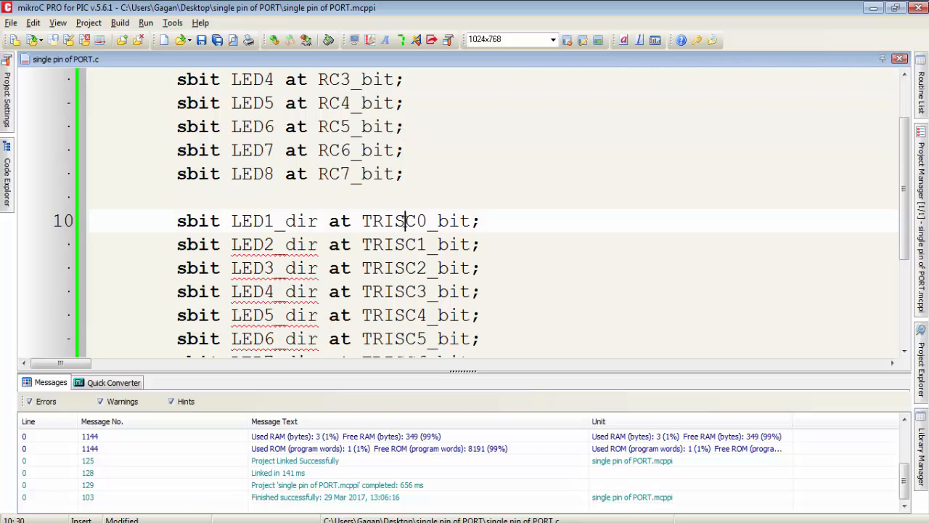
{"action": "scroll", "scroll_direction": "down", "scroll_amount": 3}
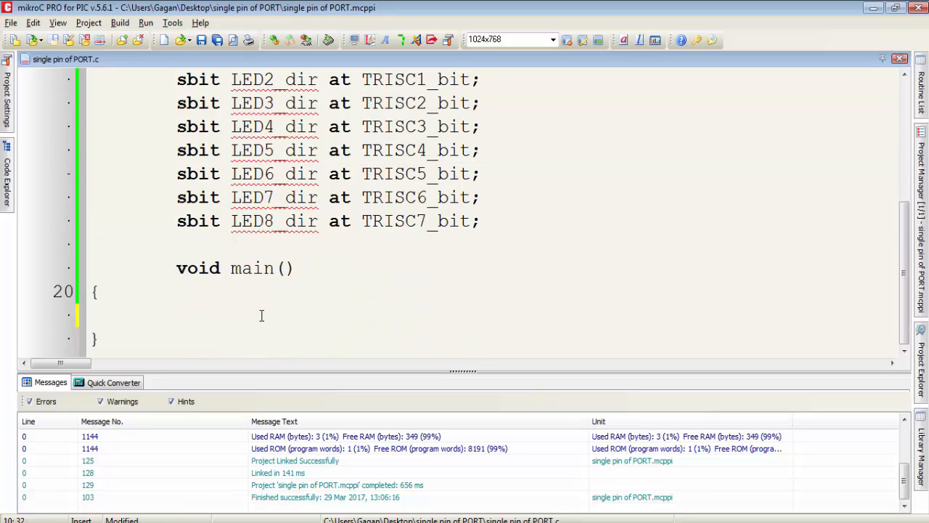
Type LED1_dir as the first statement inside main's braces.
{"action": "type", "text": "LE"}
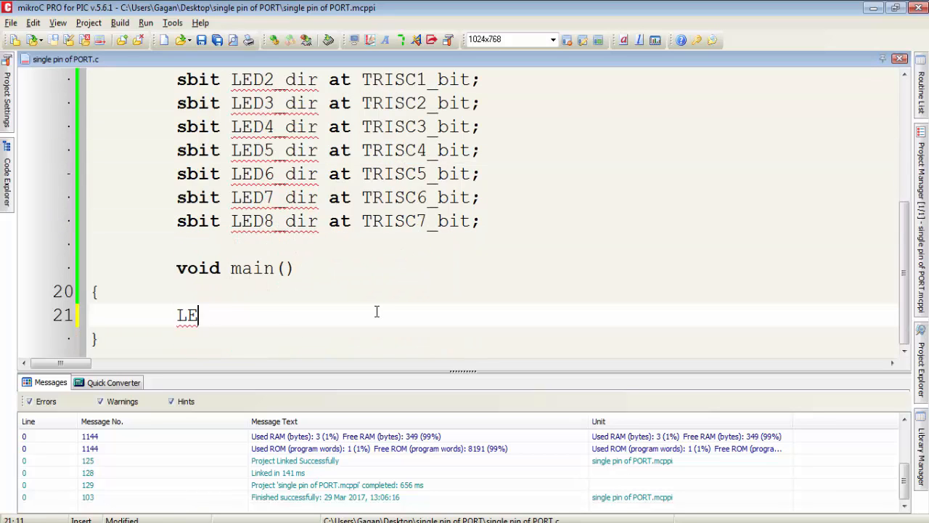
{"action": "type", "text": "D1_dir"}
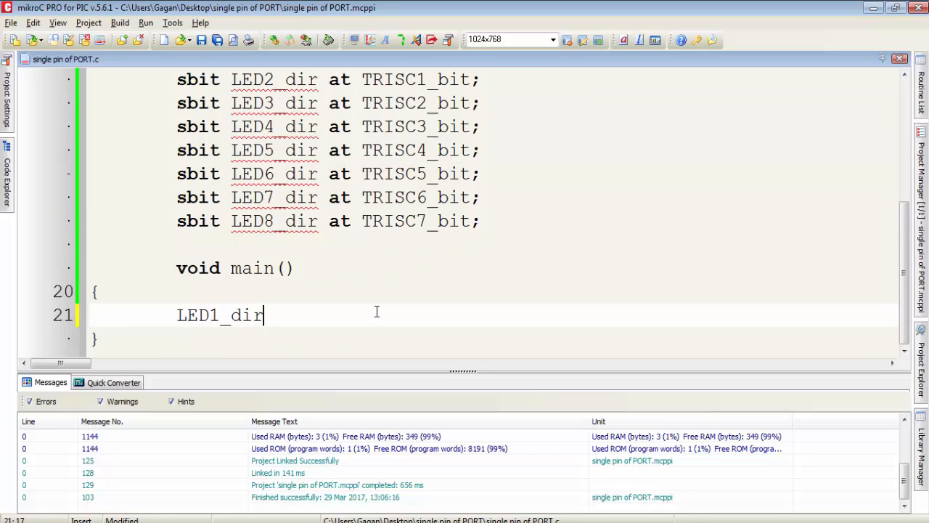
{"action": "double_click", "coordinate": [220, 315]}
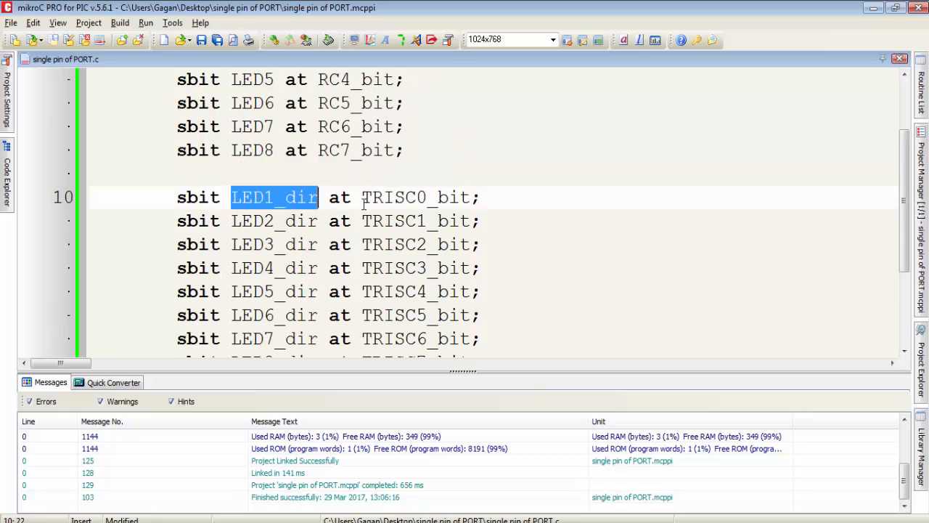
{"action": "double_click", "coordinate": [398, 197]}
{"action": "type", "text": "LED1_dir="}
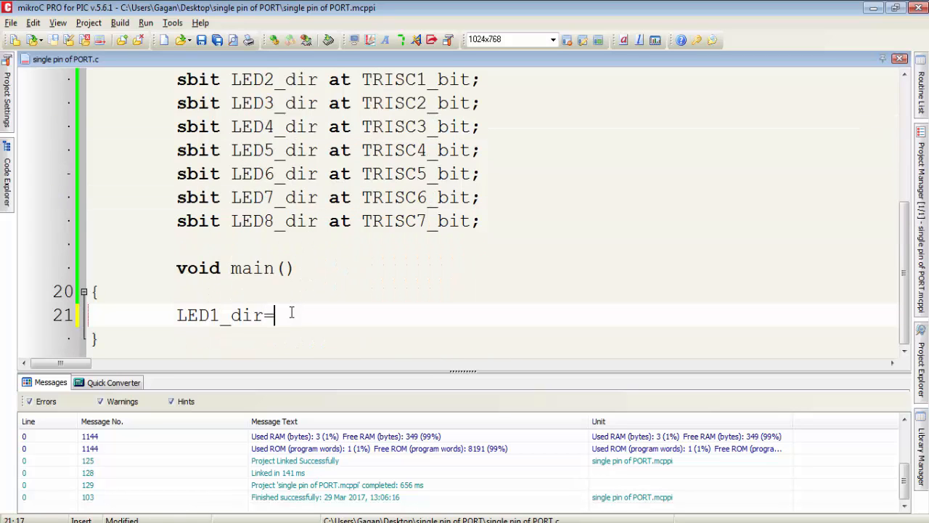
{"action": "scroll", "scroll_direction": "up", "scroll_amount": 3}
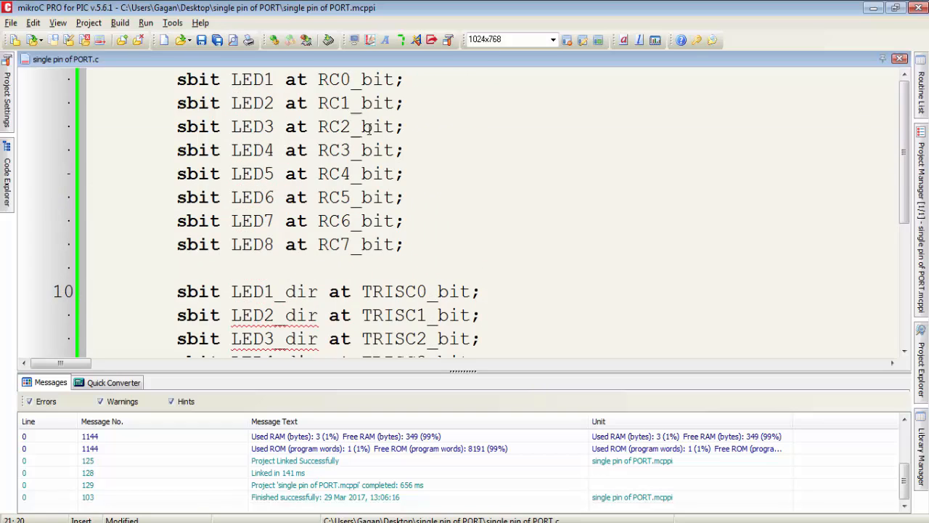
{"action": "double_click", "coordinate": [252, 79]}
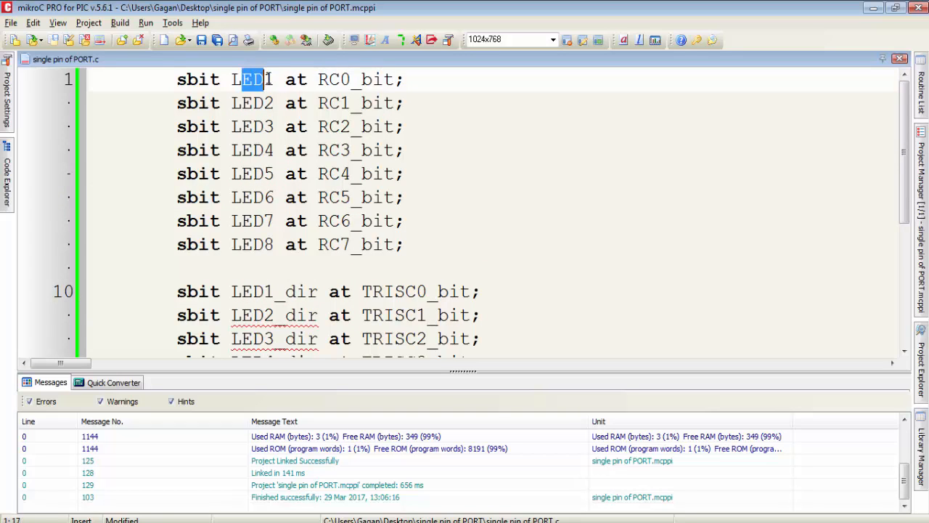
{"action": "left_click_drag", "start_coordinate": [254, 79], "coordinate": [403, 244]}
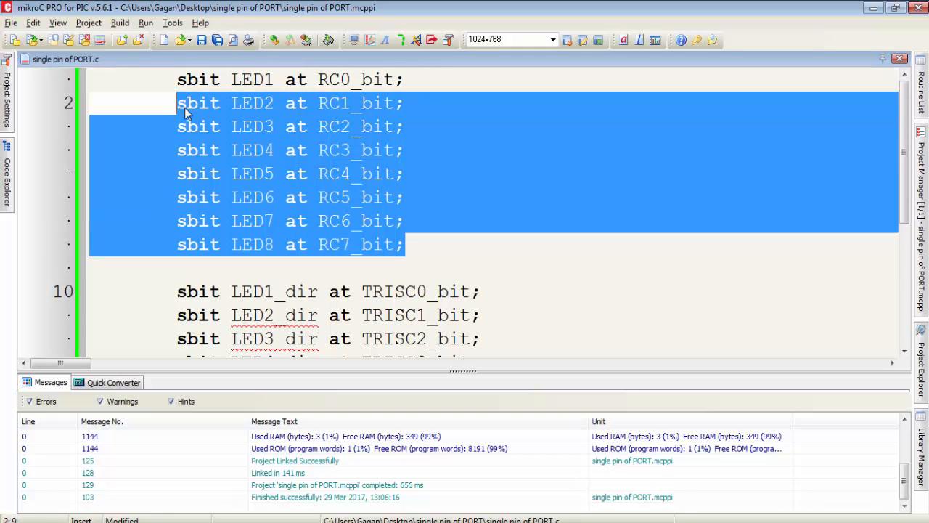
{"action": "scroll", "scroll_direction": "down", "scroll_amount": 3}
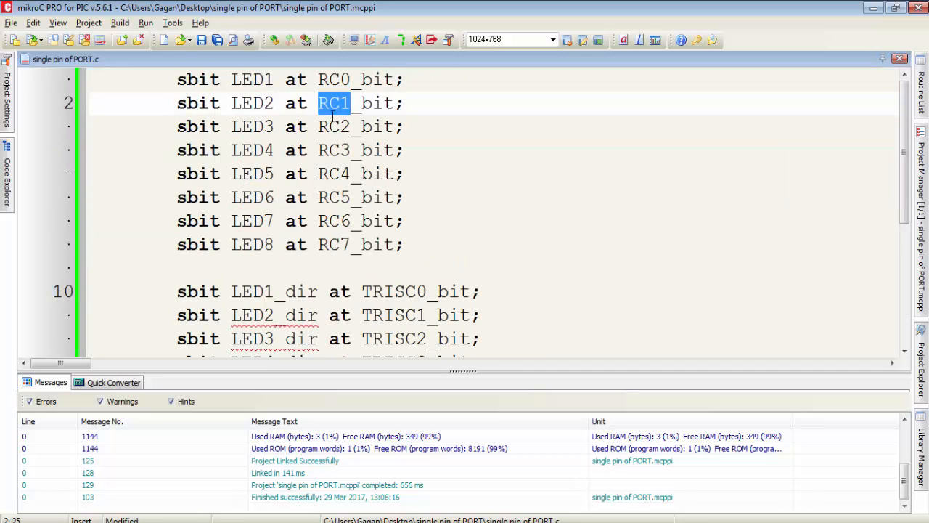
{"action": "mouse_move", "coordinate": [274, 102]}
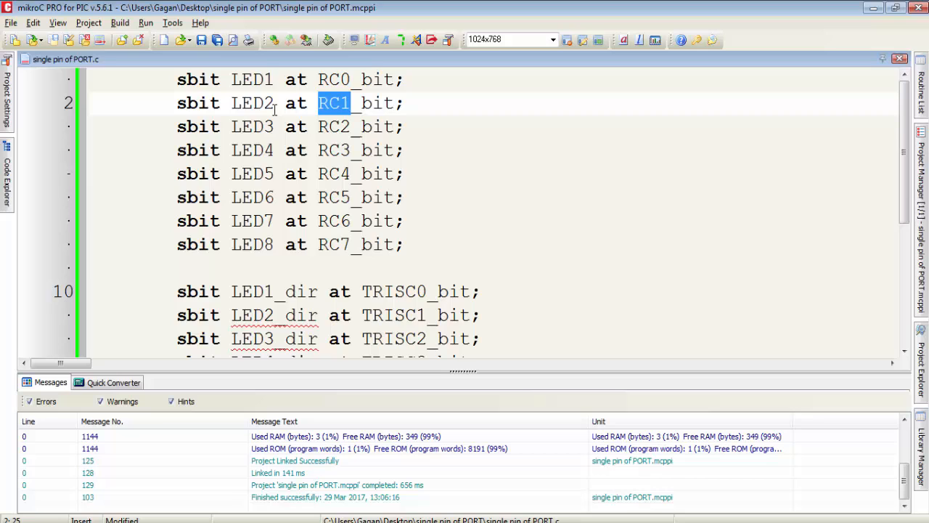
{"action": "scroll", "scroll_direction": "down", "scroll_amount": 3}
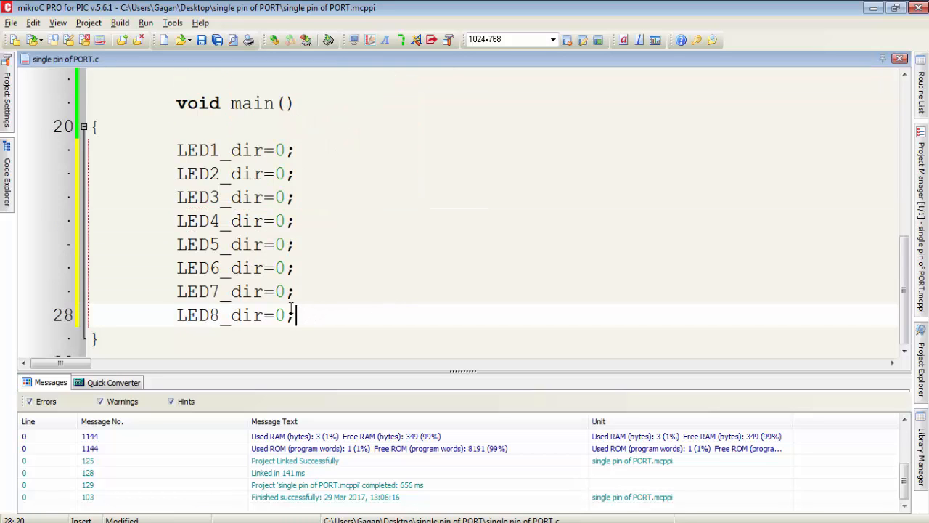
{"action": "left_click", "coordinate": [210, 197]}
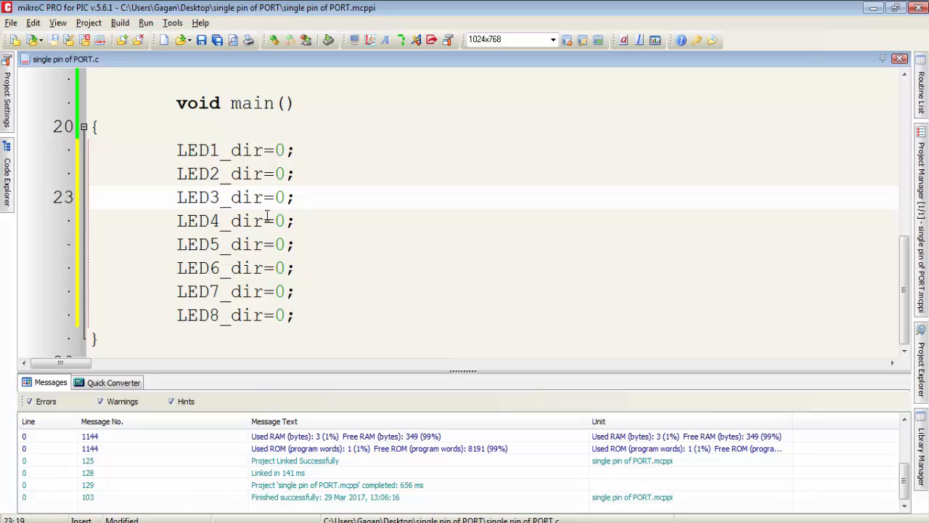
{"action": "double_click", "coordinate": [203, 150]}
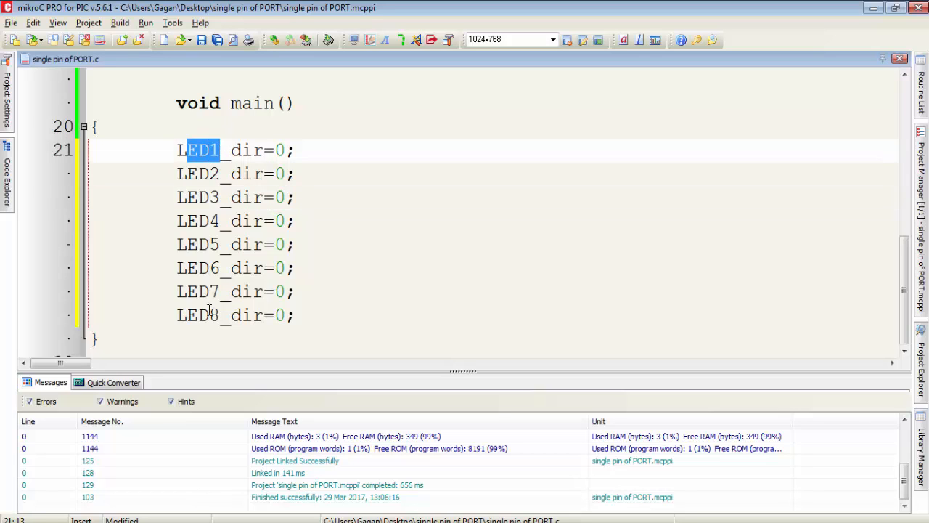
{"action": "left_click", "coordinate": [338, 314]}
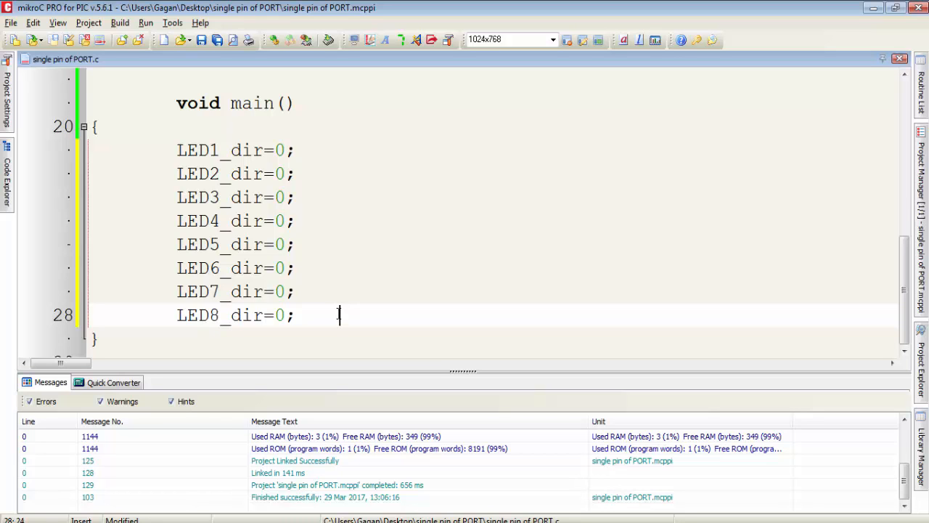
{"action": "scroll", "scroll_direction": "up", "scroll_amount": 3}
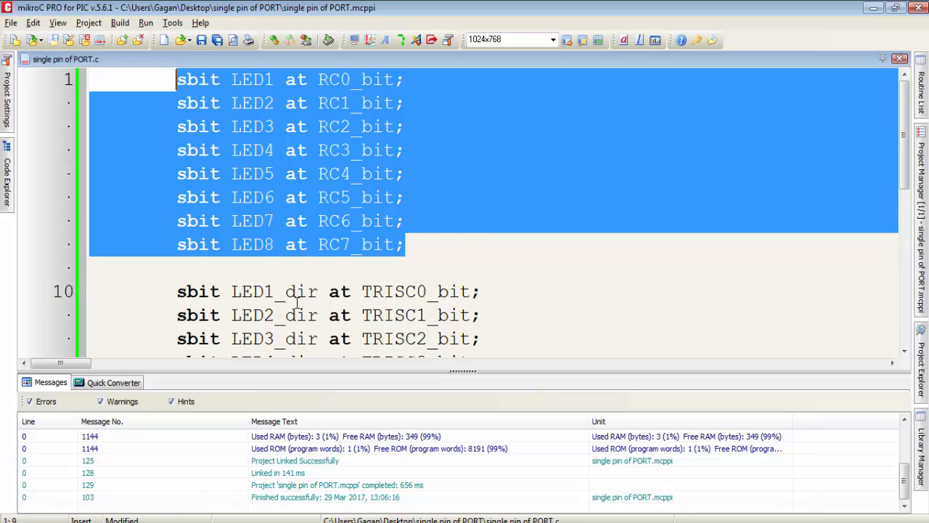
Write 'LED2 = 1;' and 'LED8 = 1;' on consecutive lines below LED8_dir=0;.
{"action": "scroll", "scroll_direction": "down", "scroll_amount": 3}
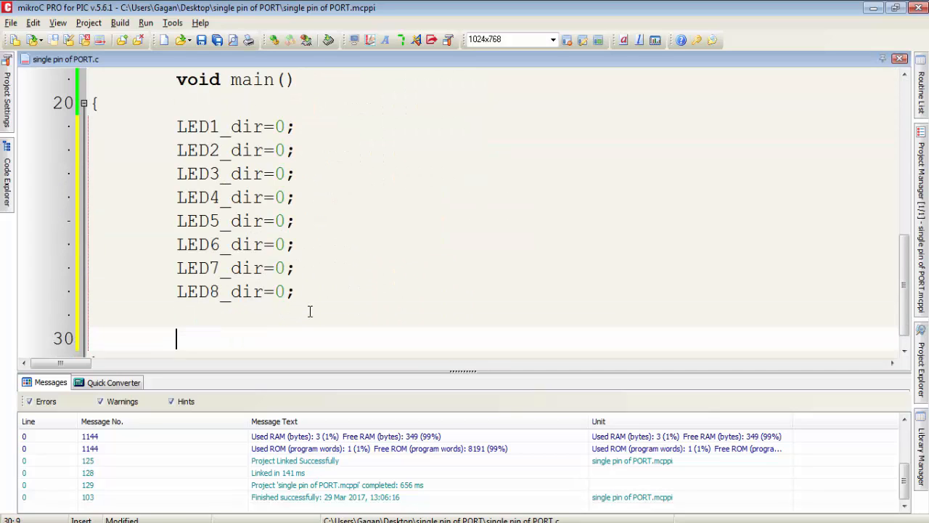
{"action": "type", "text": "LED"}
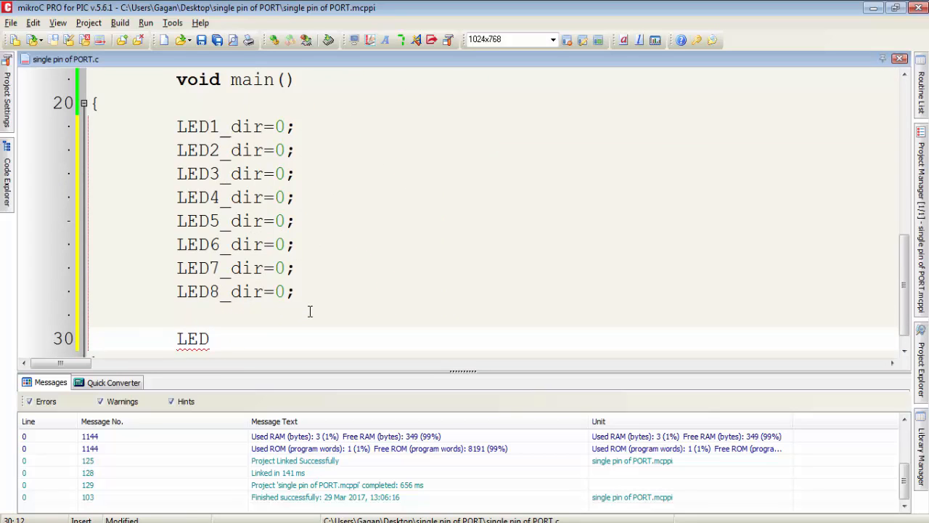
{"action": "type", "text": "2 = 1;"}
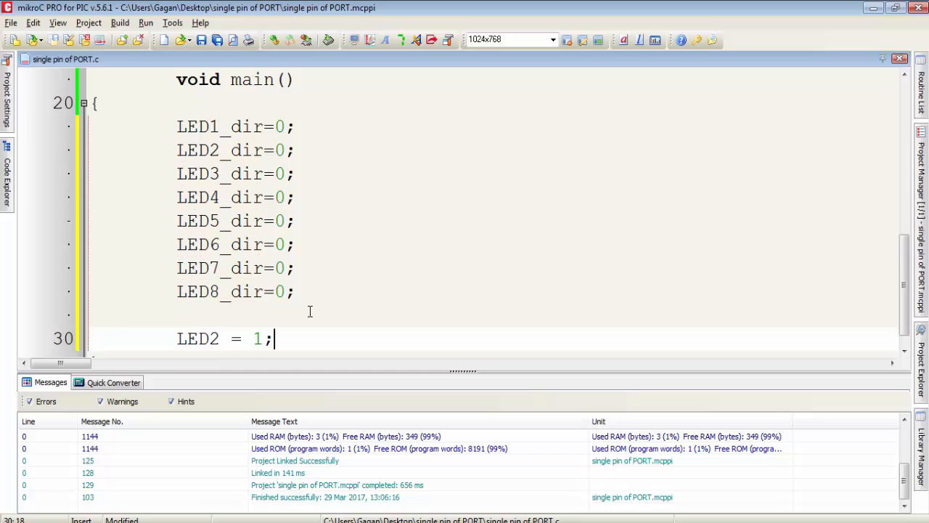
{"action": "key", "text": "Return"}
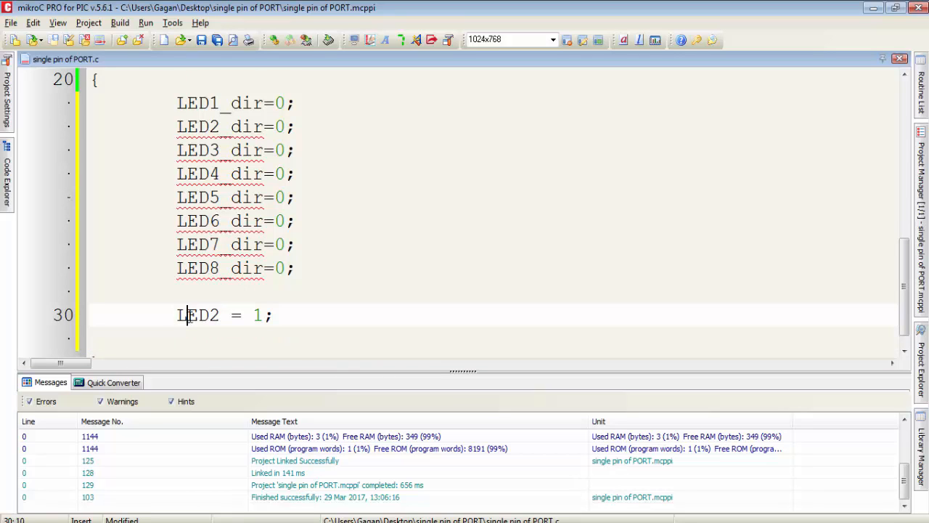
{"action": "double_click", "coordinate": [197, 314]}
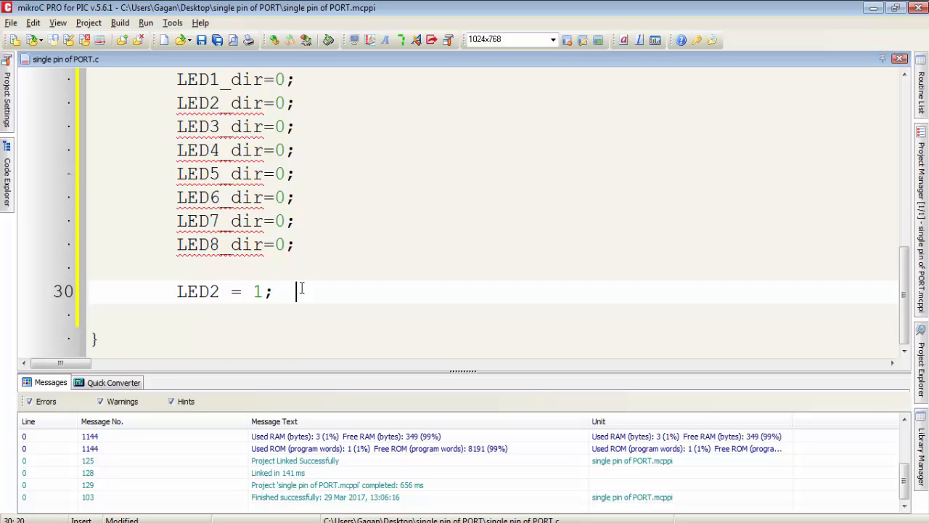
{"action": "type", "text": "LED8 = 1"}
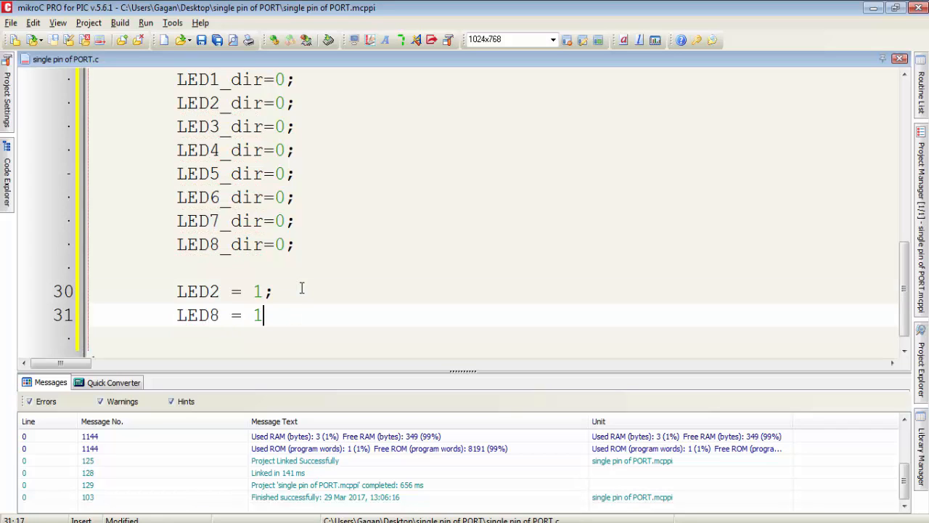
{"action": "type", "text": ";"}
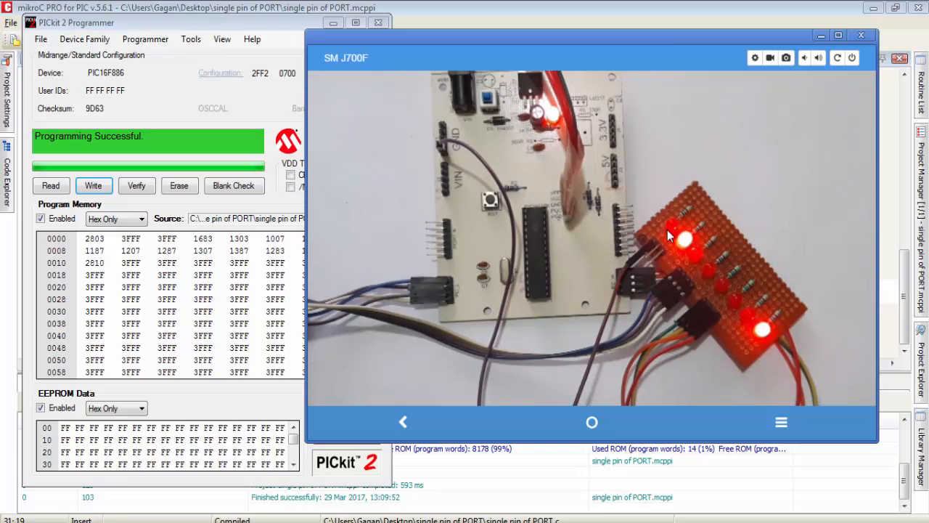
{"action": "mouse_move", "coordinate": [717, 292]}
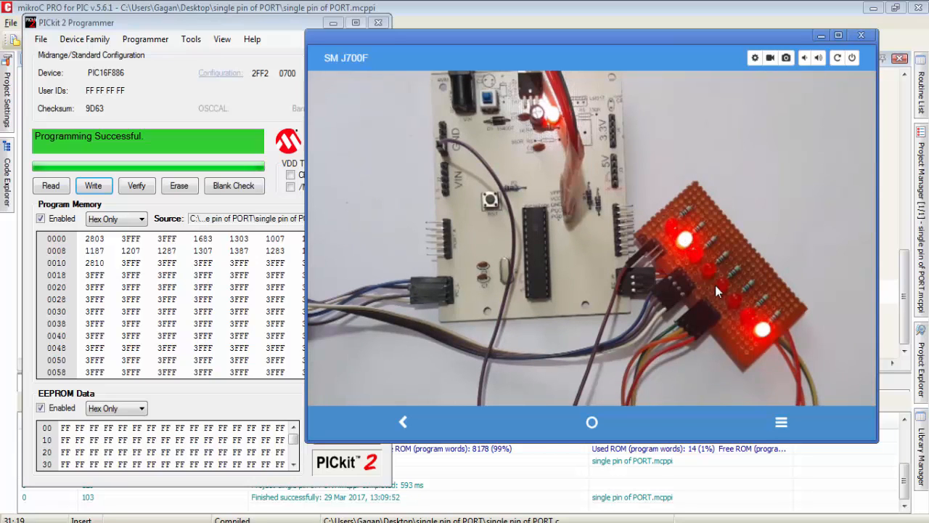
{"action": "mouse_move", "coordinate": [762, 336]}
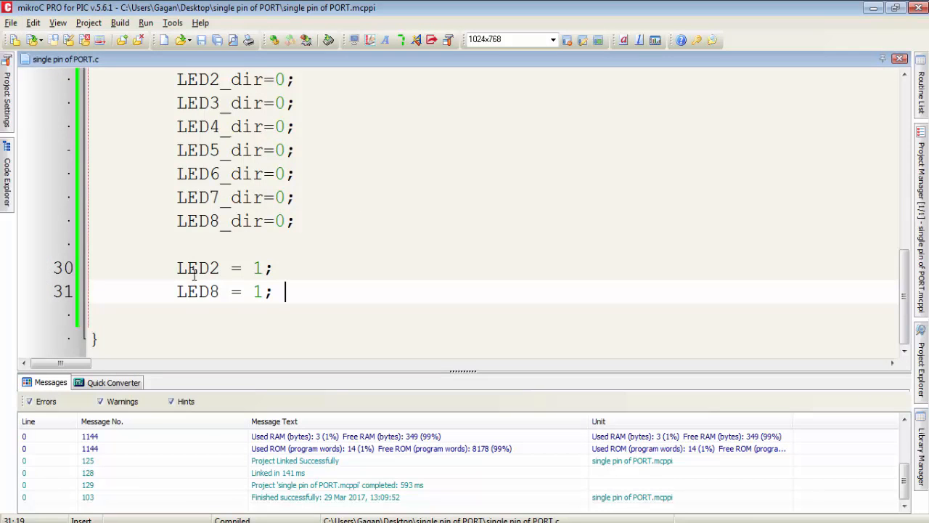
Delete the LED2/LED8 test lines and write a while(1) loop lighting LED1 with delay_ms(500).
{"action": "double_click", "coordinate": [198, 268]}
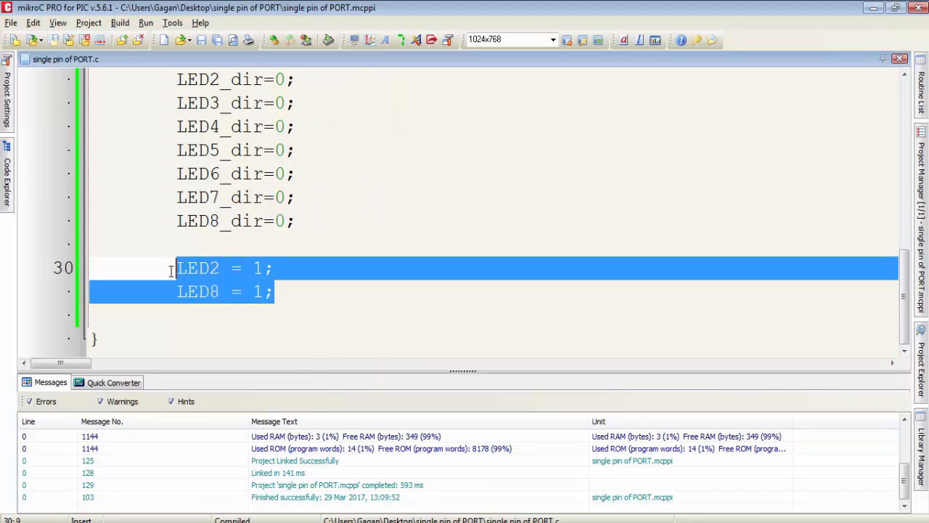
{"action": "key", "text": "Delete"}
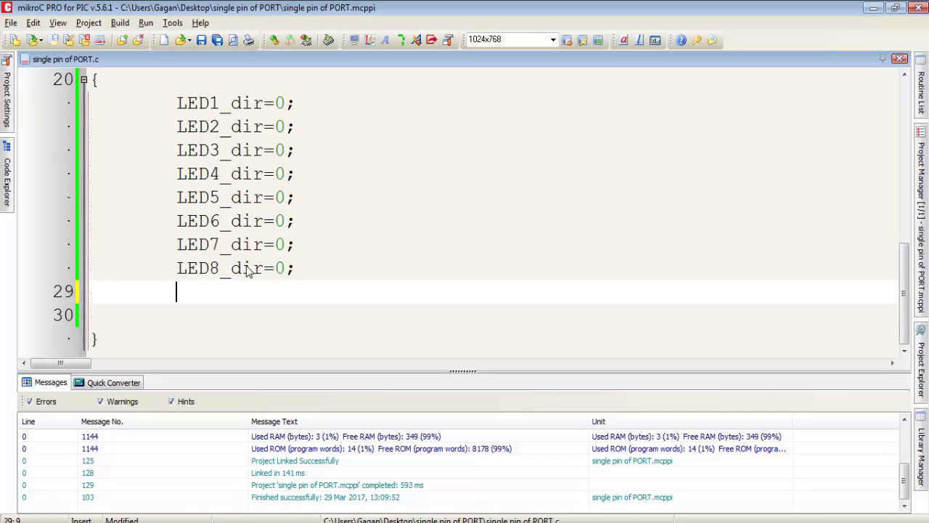
{"action": "type", "text": "while(1)"}
{"action": "type", "text": "{"}
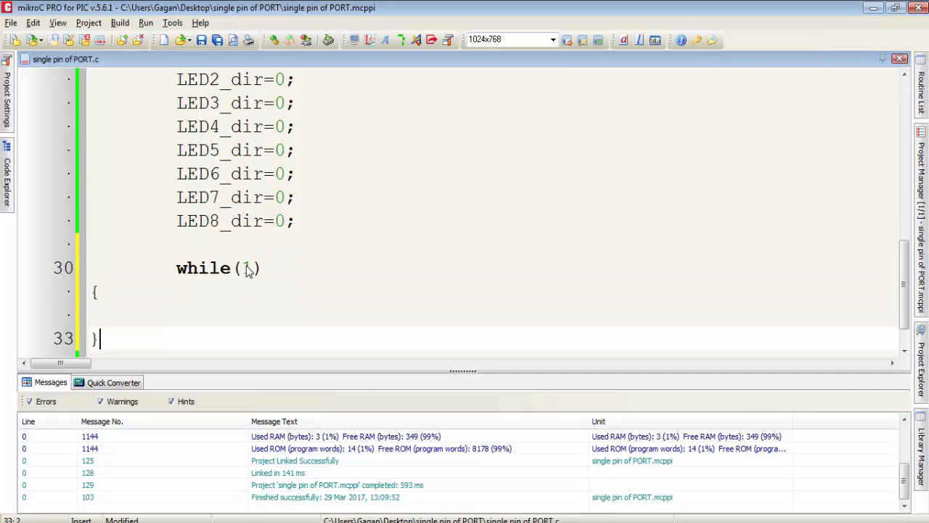
{"action": "type", "text": "LED1 = 1;"}
{"action": "type", "text": "delay"}
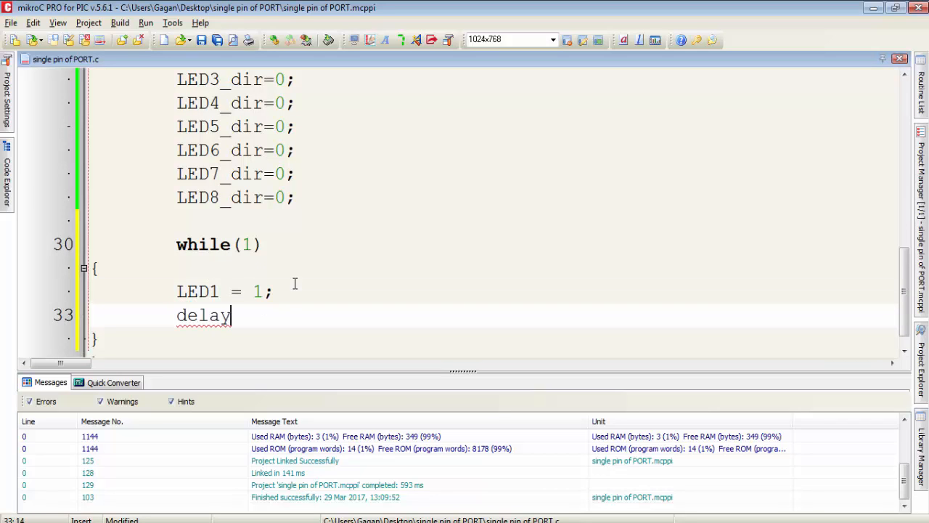
{"action": "type", "text": "_ms(500);"}
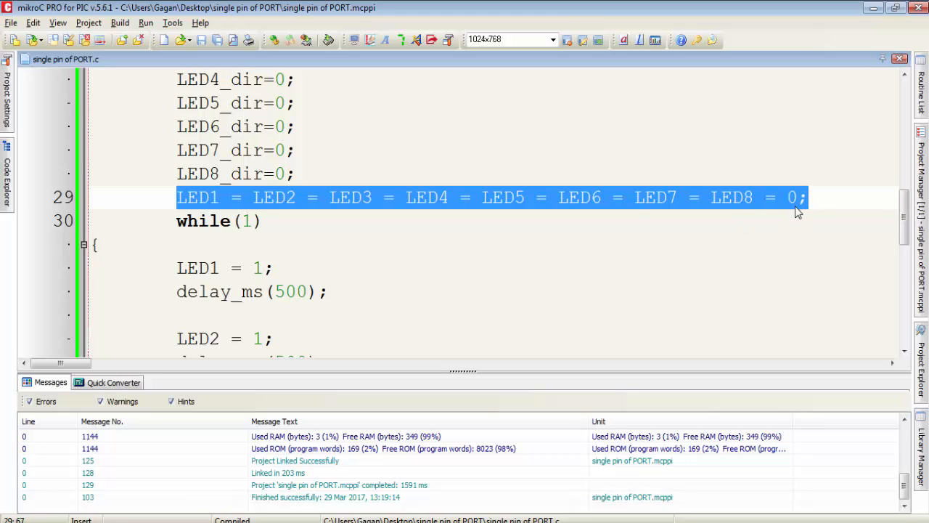
Insert a blank line after the all-off statement and build the project.
{"action": "key", "text": "Return"}
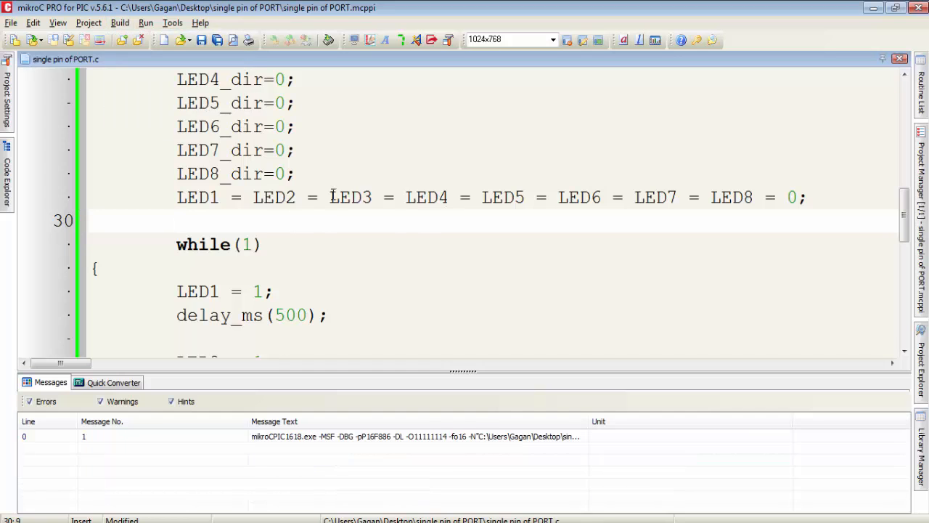
{"action": "left_click", "coordinate": [119, 22]}
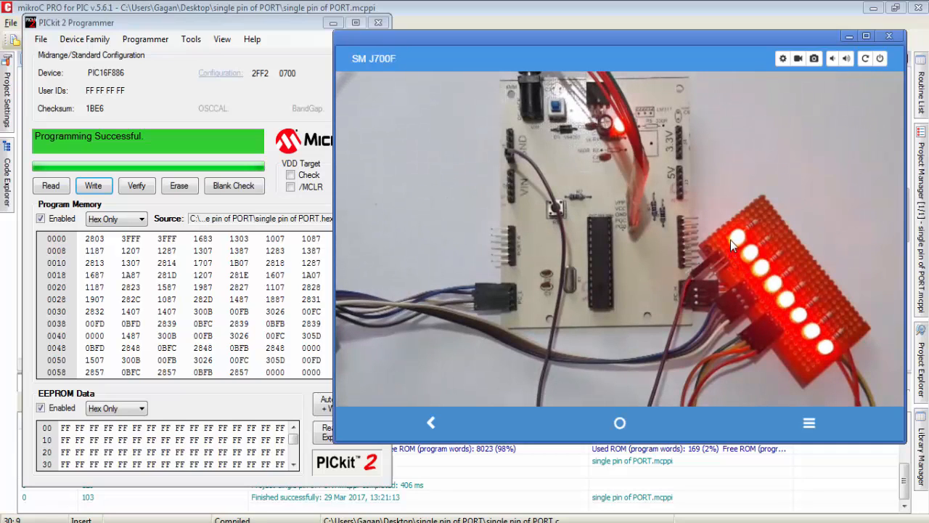
{"action": "mouse_move", "coordinate": [767, 325]}
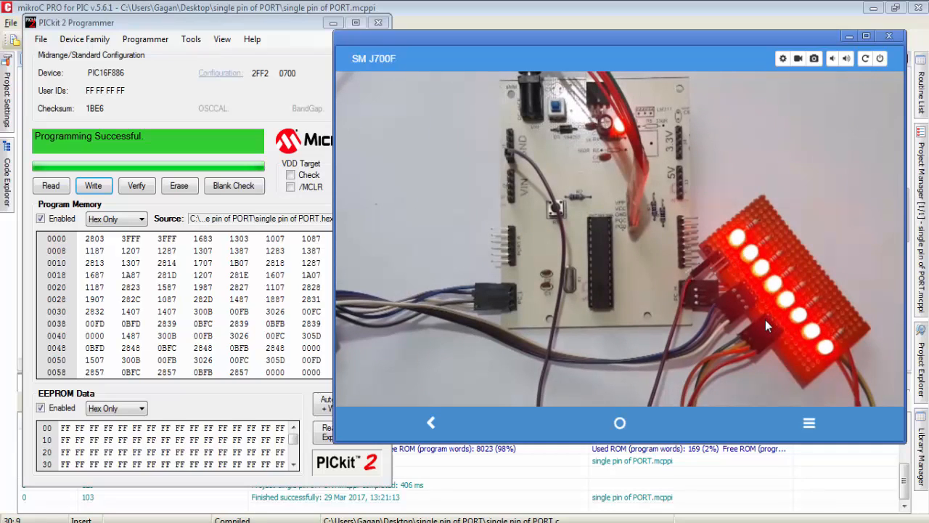
{"action": "mouse_move", "coordinate": [702, 222]}
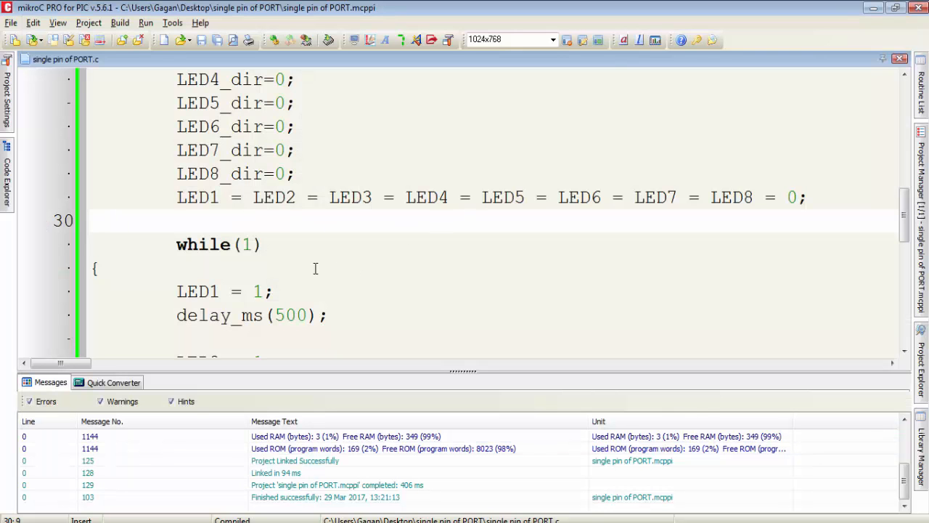
{"action": "left_click", "coordinate": [396, 291]}
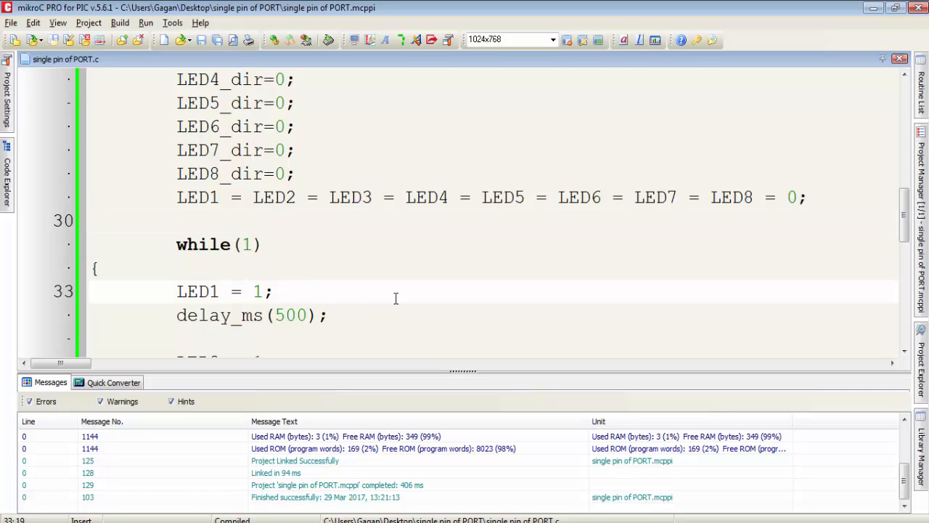
{"action": "mouse_move", "coordinate": [755, 209]}
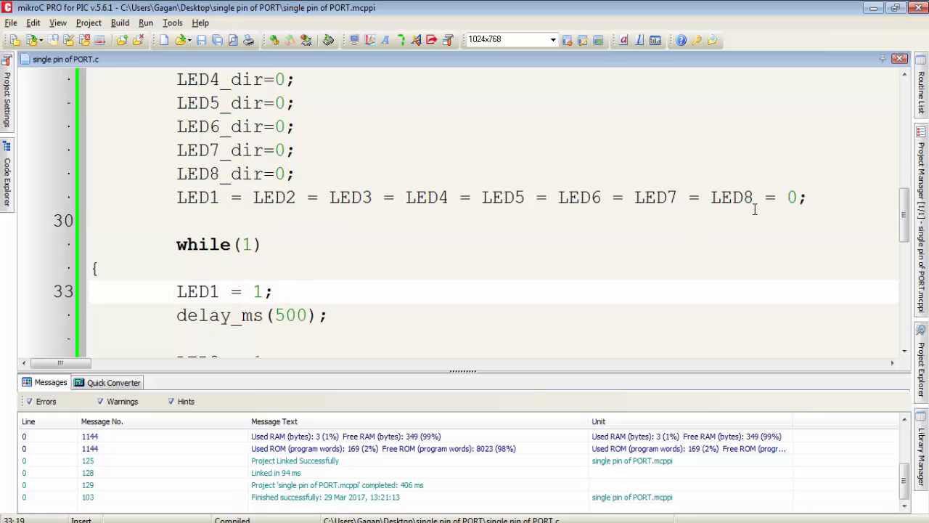
{"action": "left_click_drag", "start_coordinate": [253, 197], "coordinate": [804, 196]}
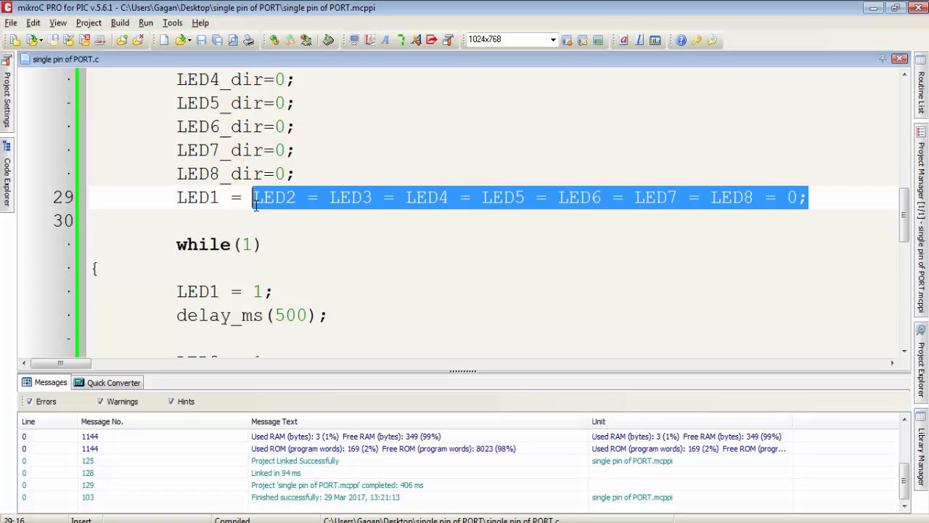